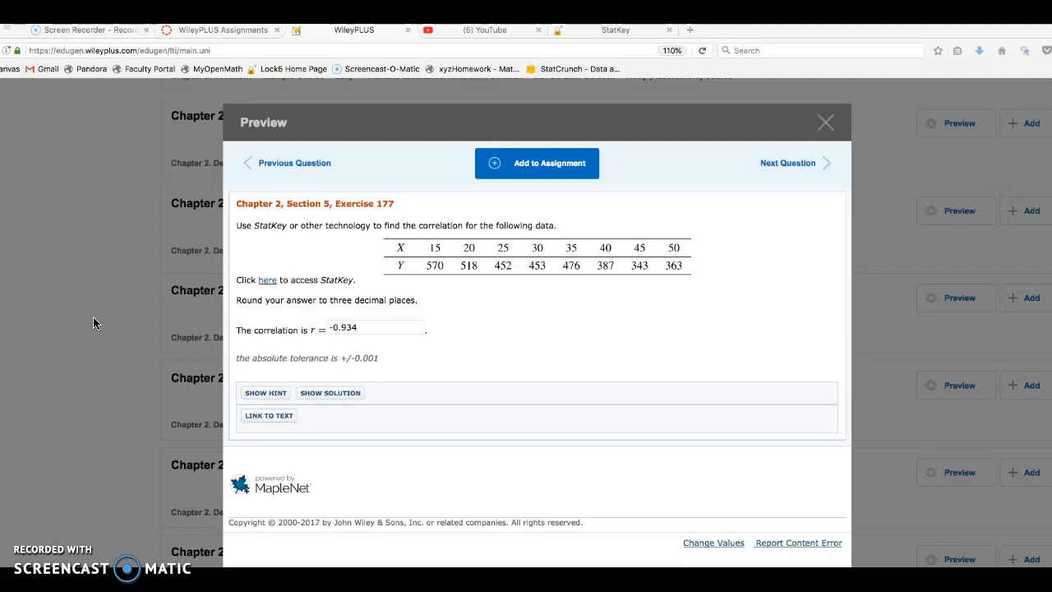
mouse_move(311, 344)
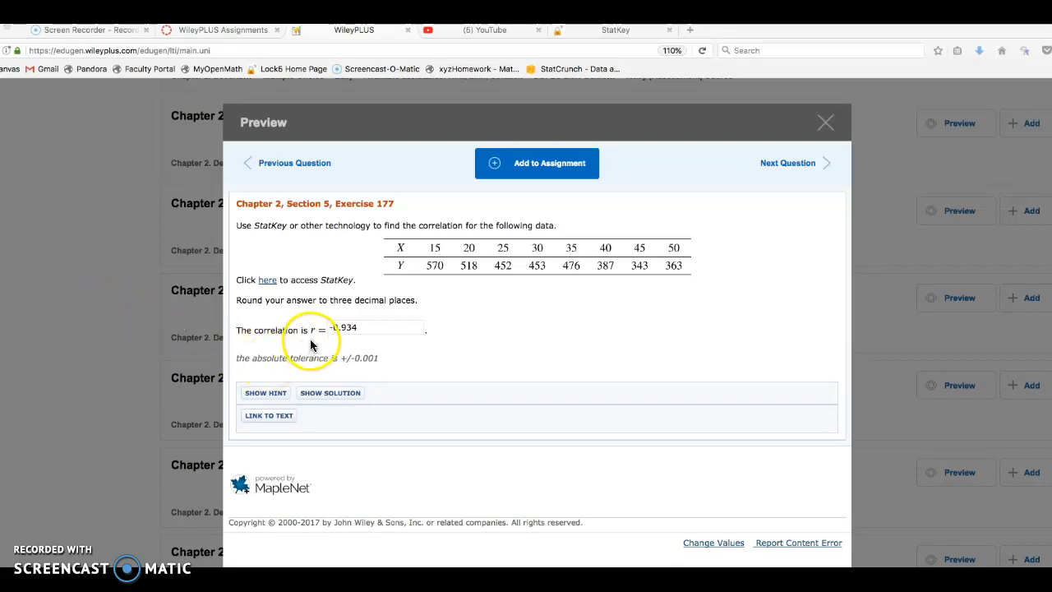
mouse_move(314, 214)
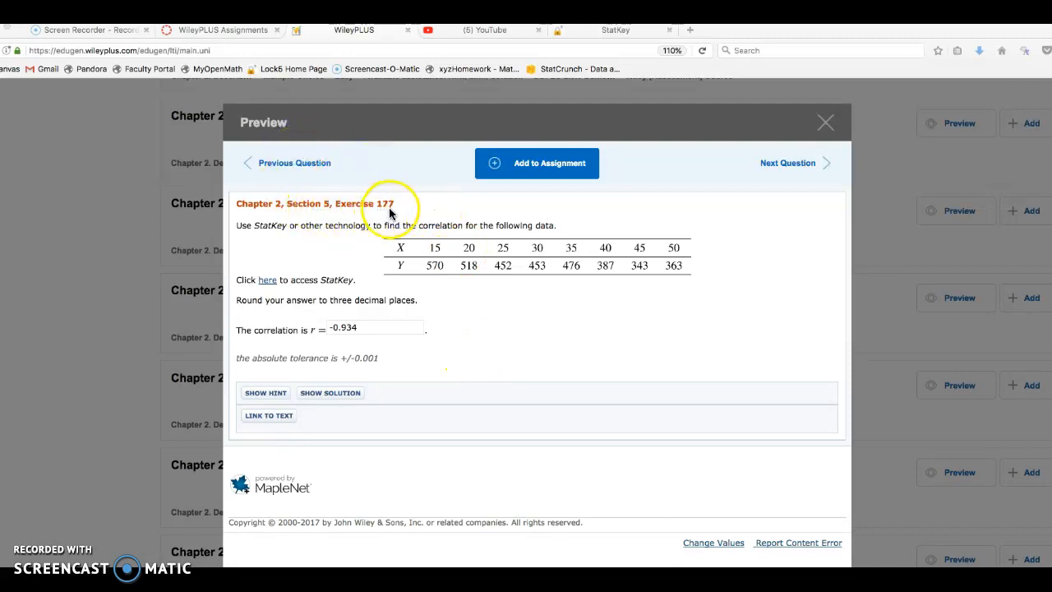
mouse_move(318, 213)
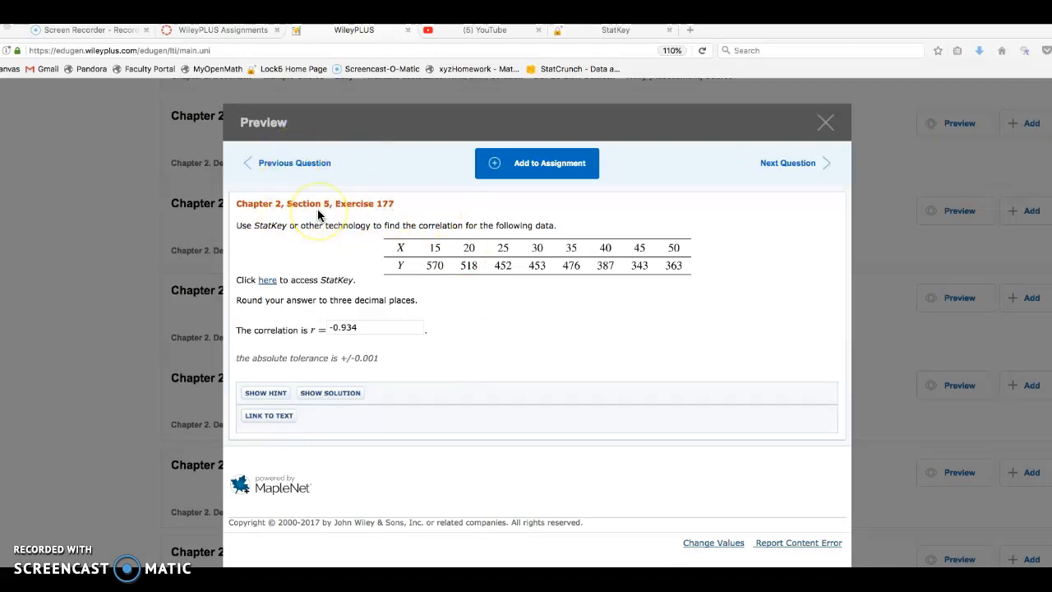
mouse_move(335, 246)
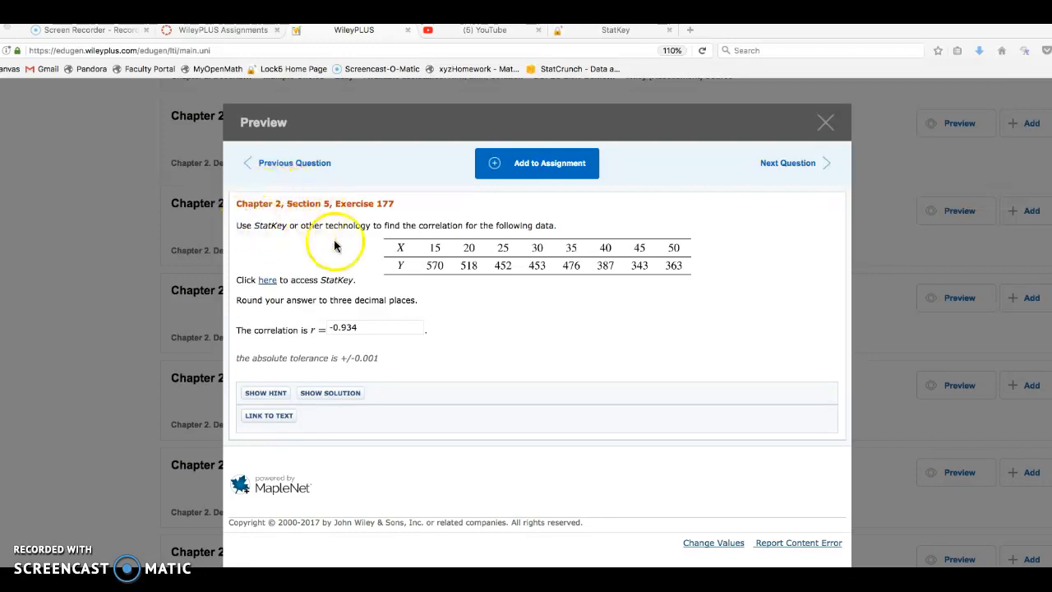
mouse_move(262, 234)
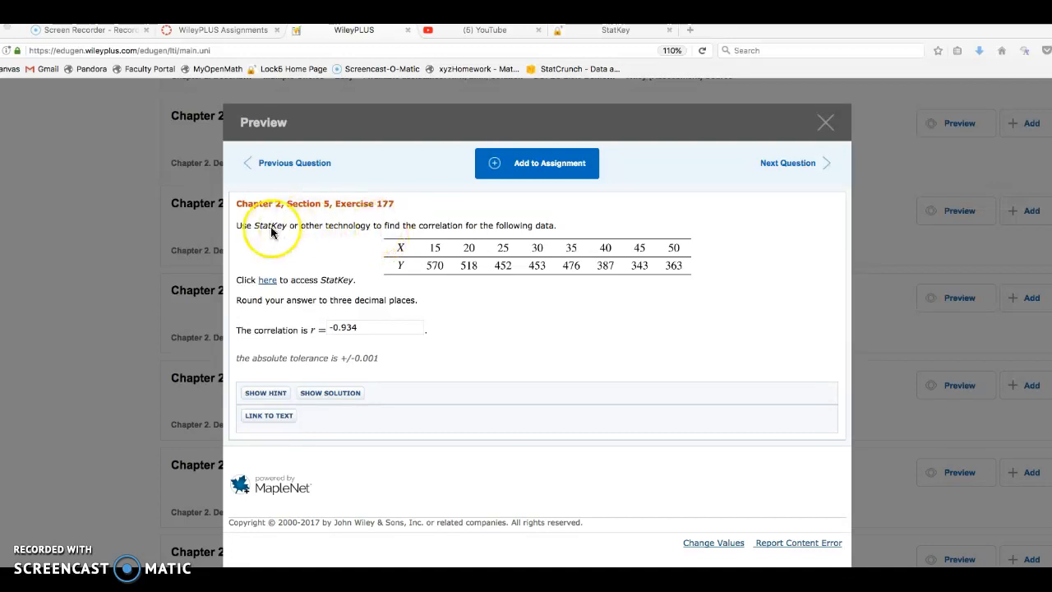
mouse_move(457, 231)
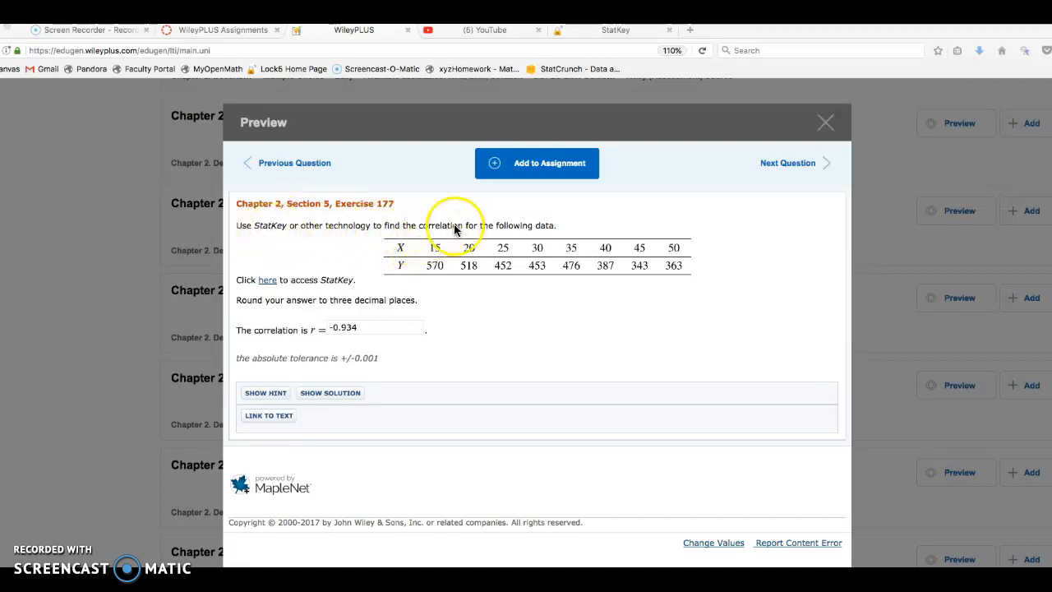
mouse_move(616, 319)
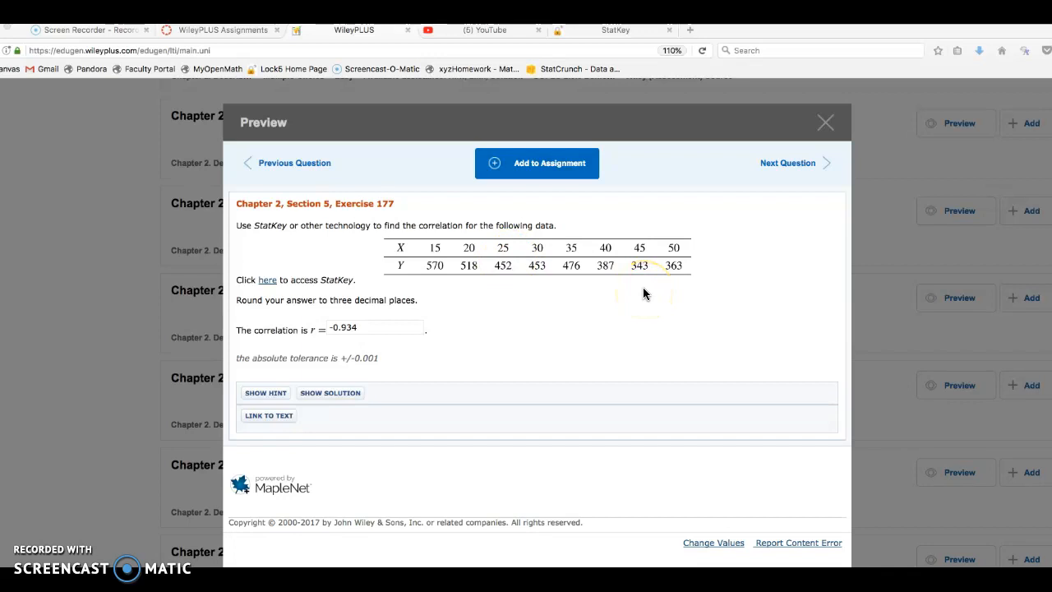
mouse_move(623, 160)
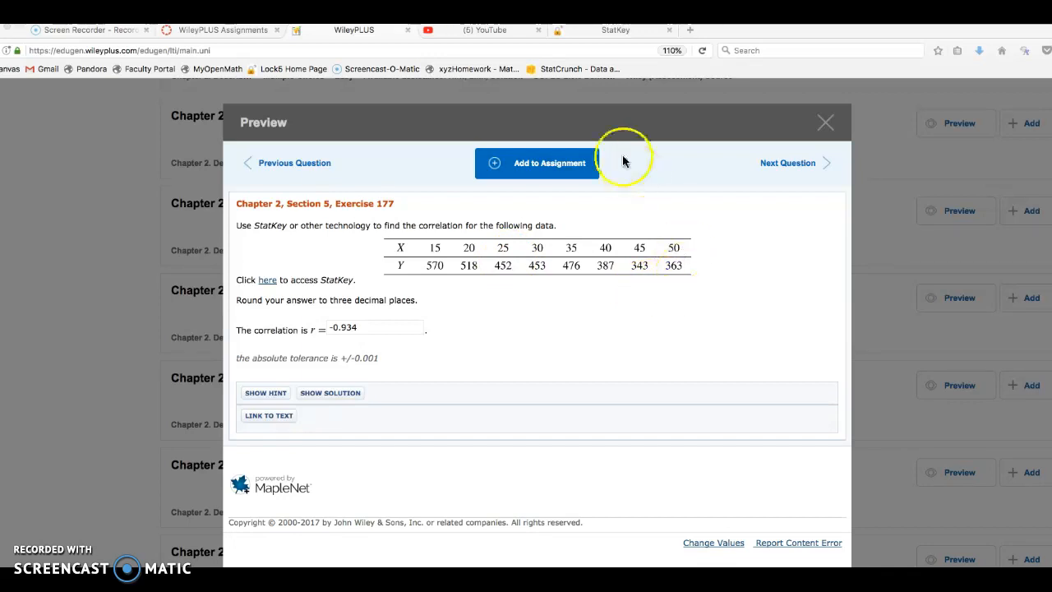
mouse_move(612, 39)
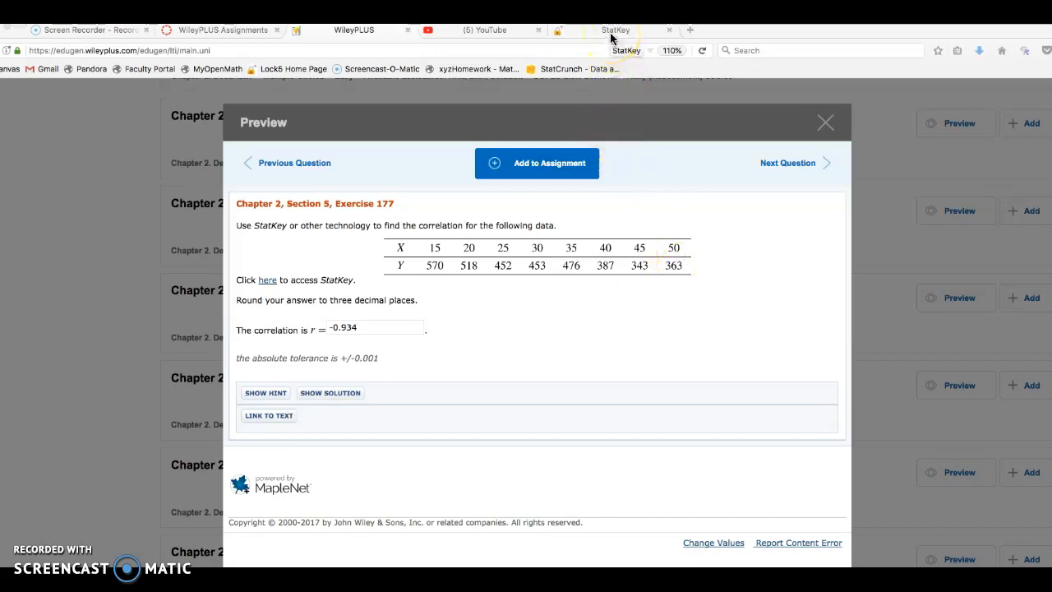
Return to the StatKey home menu after reviewing the exercise's eight X–Y pairs.
left_click(615, 30)
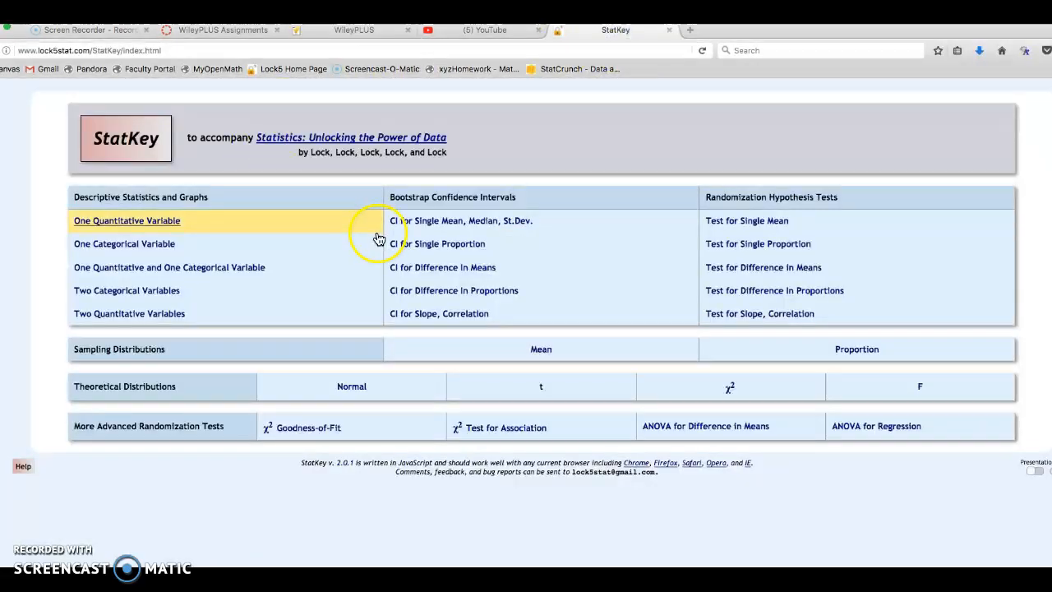
mouse_move(678, 501)
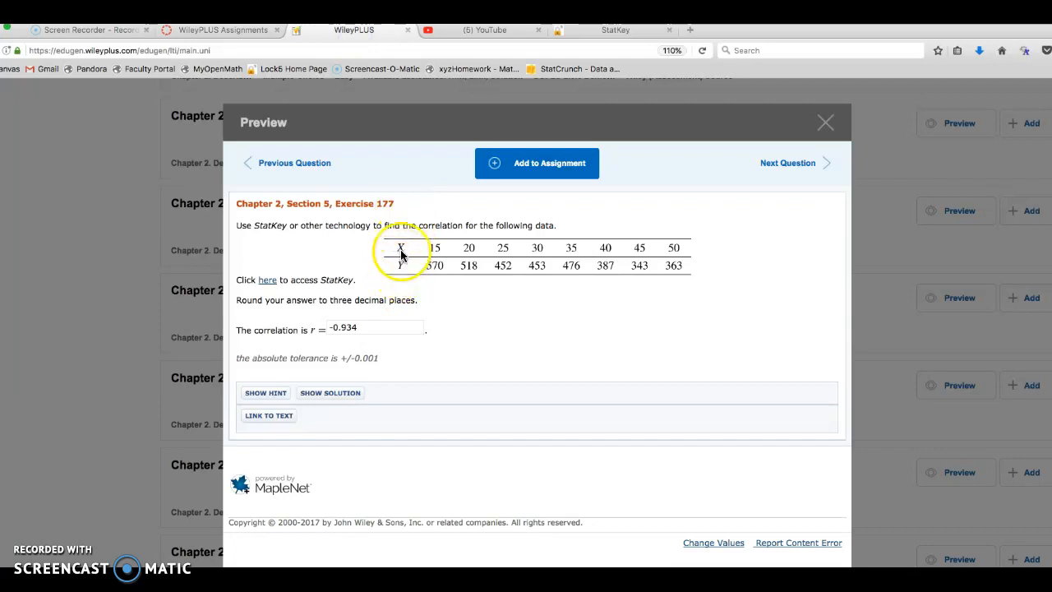
mouse_move(608, 35)
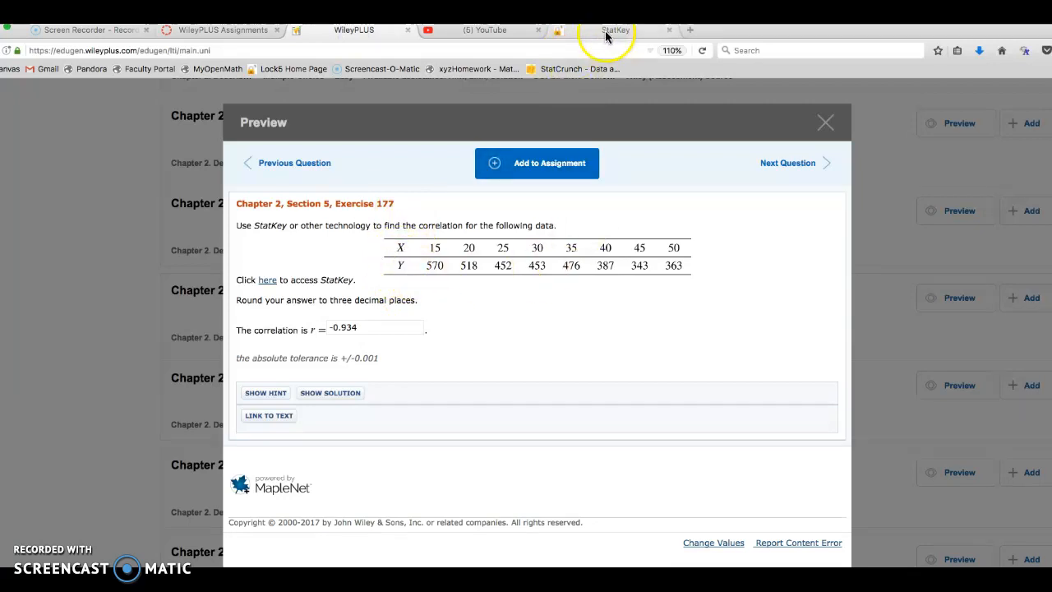
left_click(615, 29)
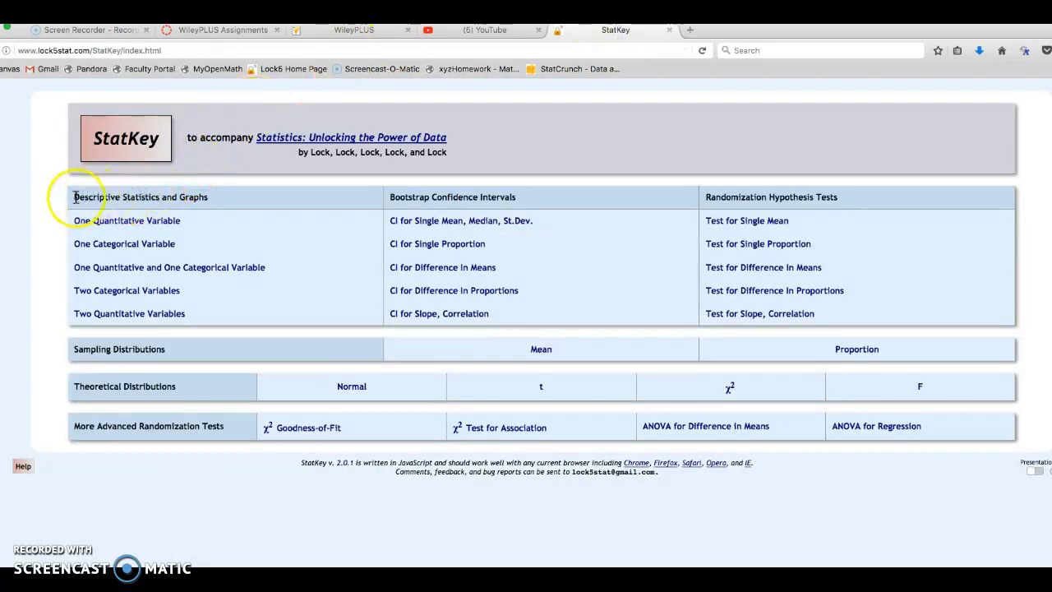
mouse_move(206, 200)
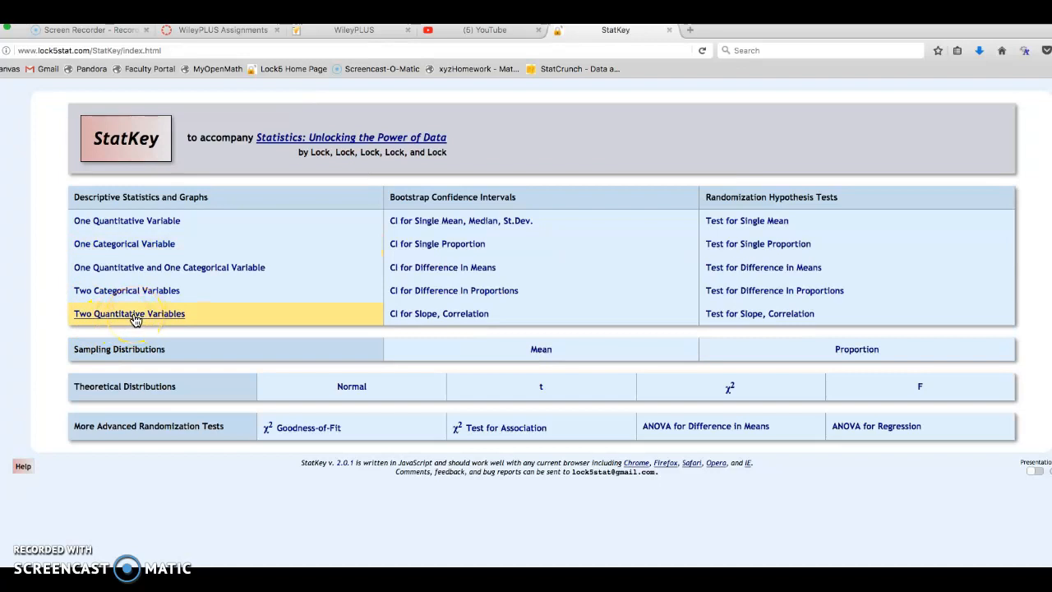
Open the Two Quantitative Variables tool, which shows the Florida lakes sample.
left_click(129, 313)
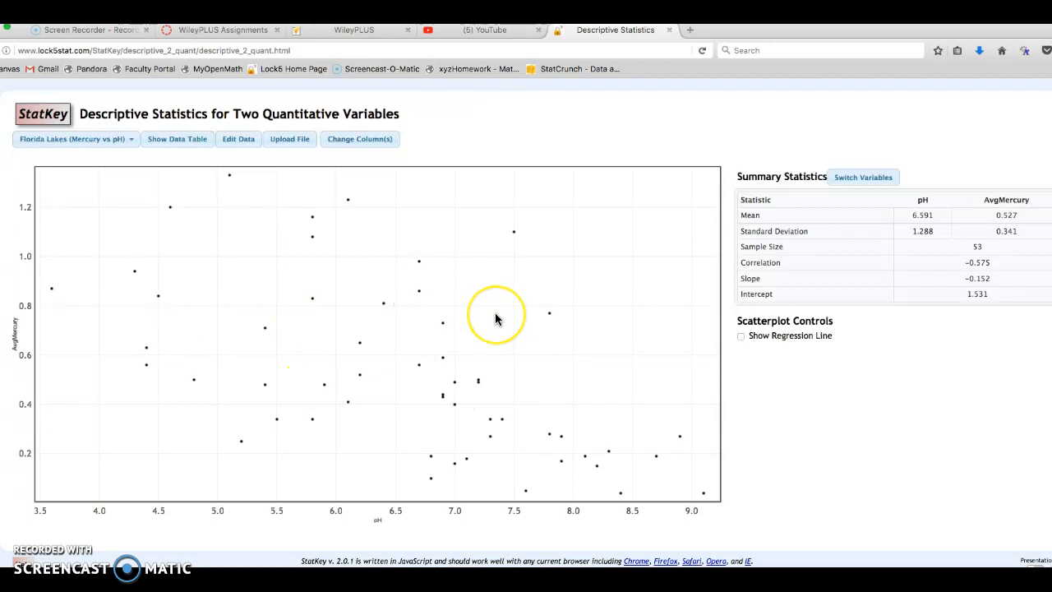
mouse_move(253, 179)
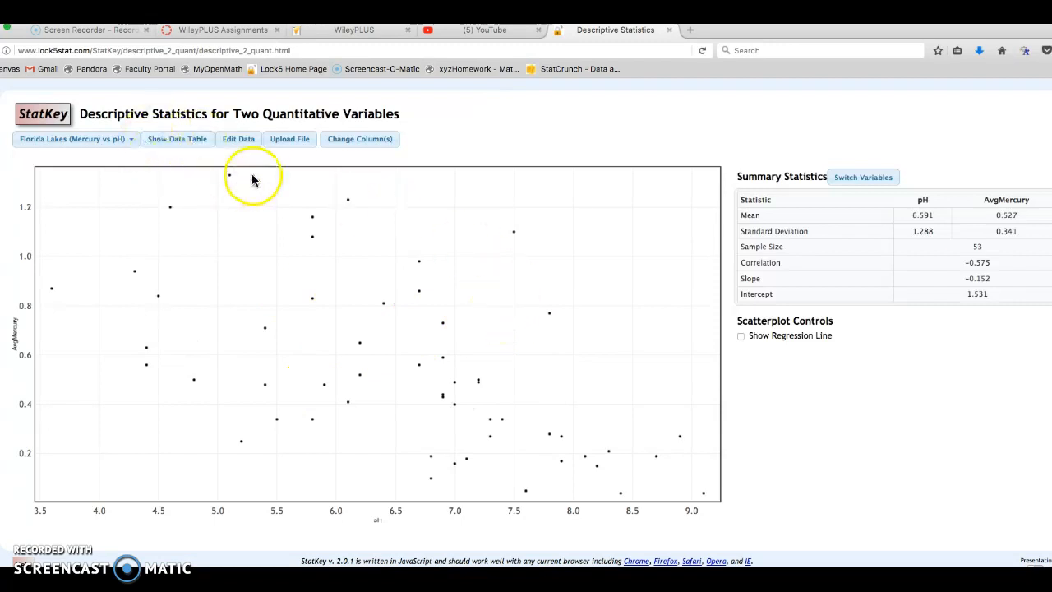
left_click(72, 138)
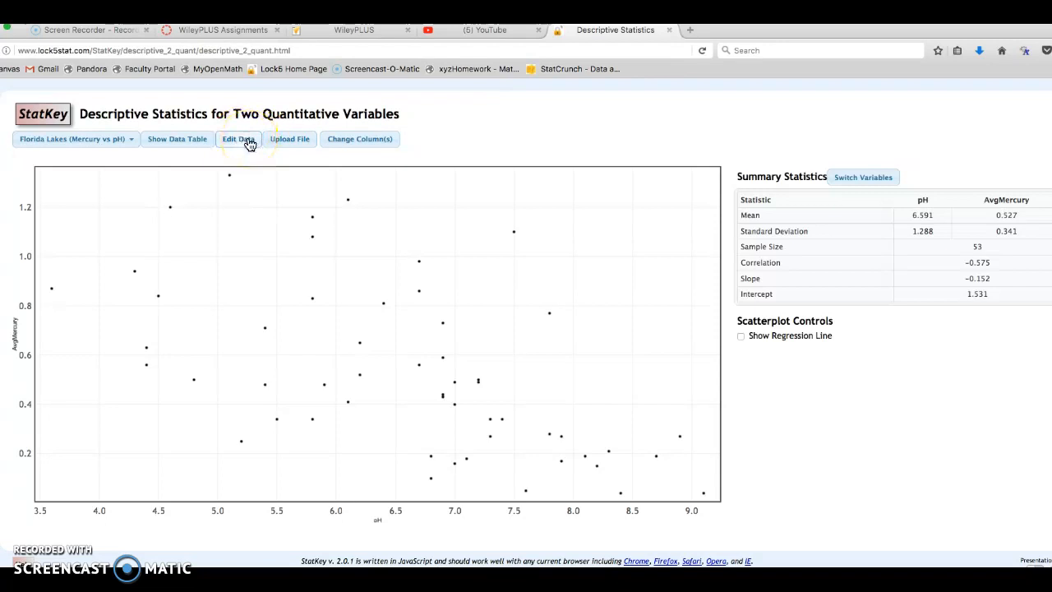
Open Edit Data, clear the lakes values, and turn off 'Data has header row'.
left_click(238, 138)
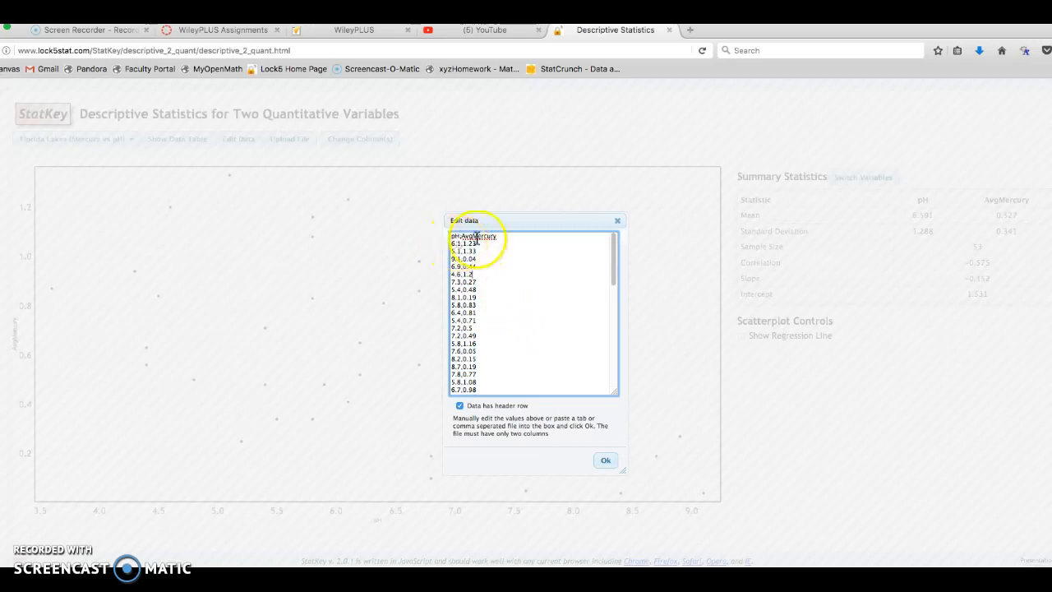
scroll("down", 3)
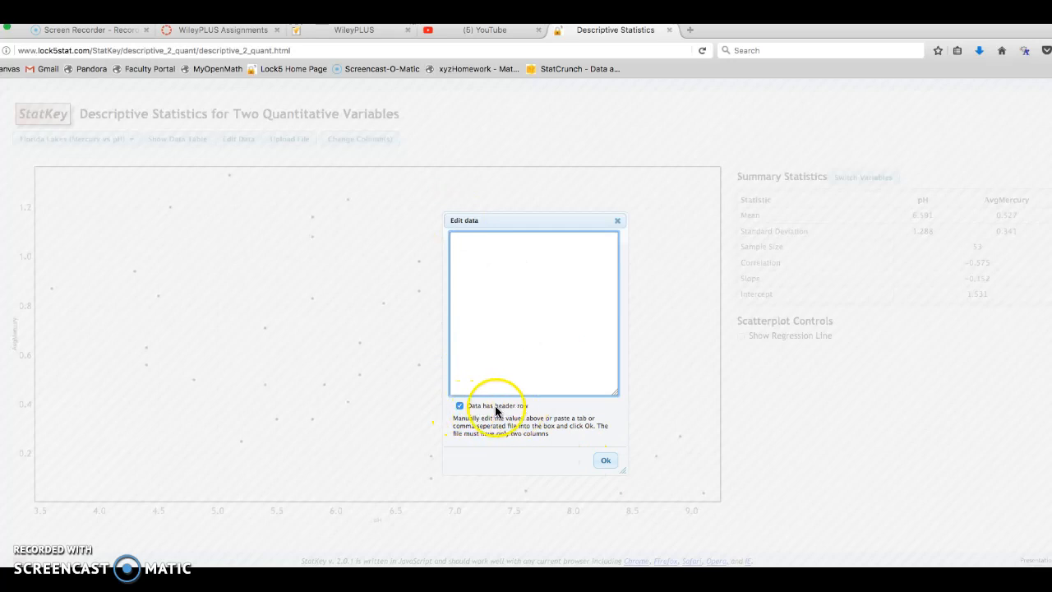
left_click(460, 405)
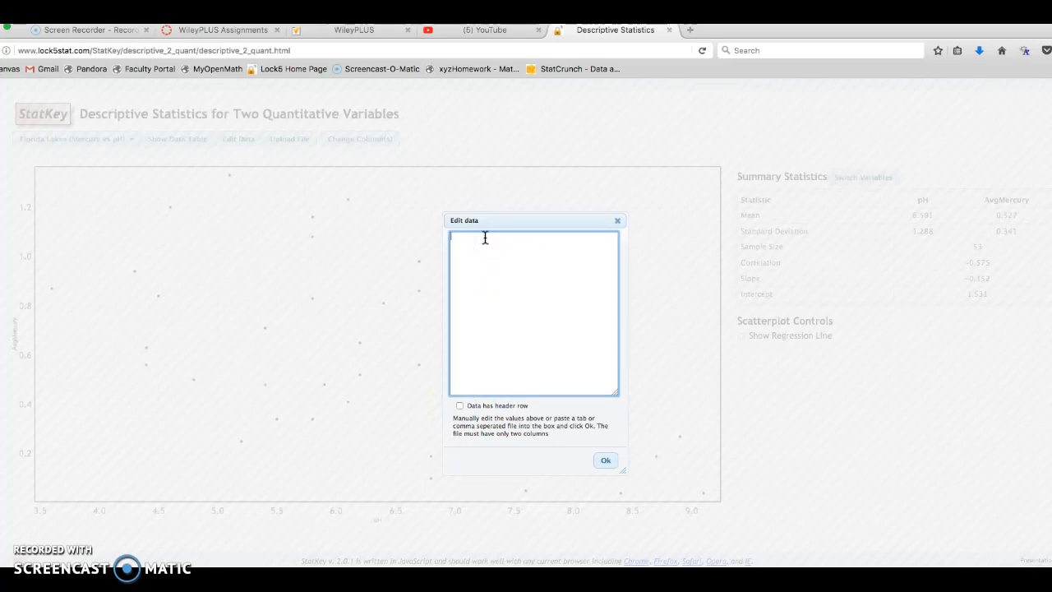
Type the eight pairs one per line, e.g. 15,570; 23,452; 30,453; 35,476 … 50,363.
type("15")
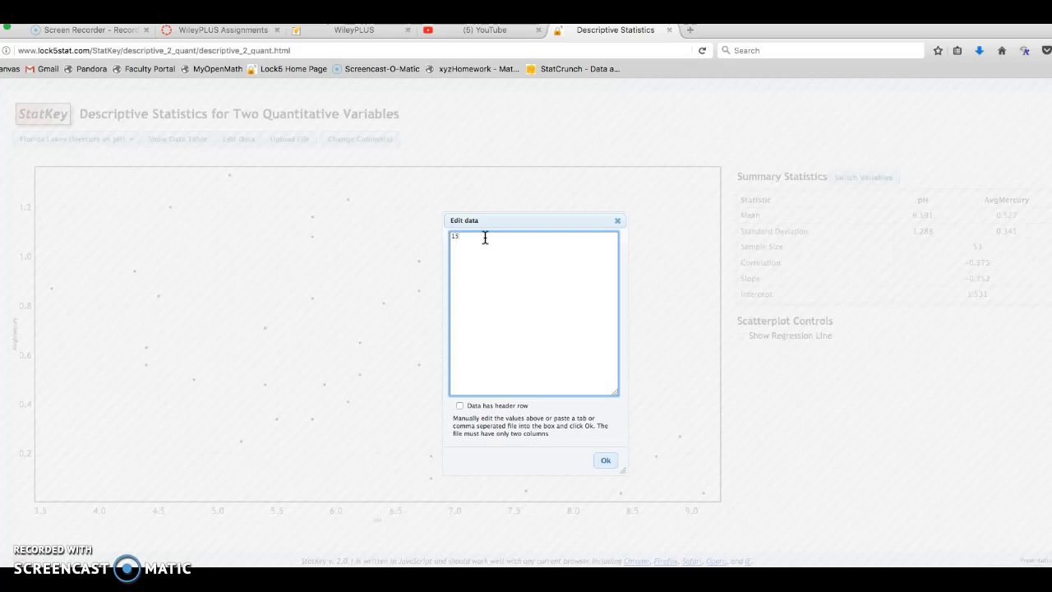
type(", 570")
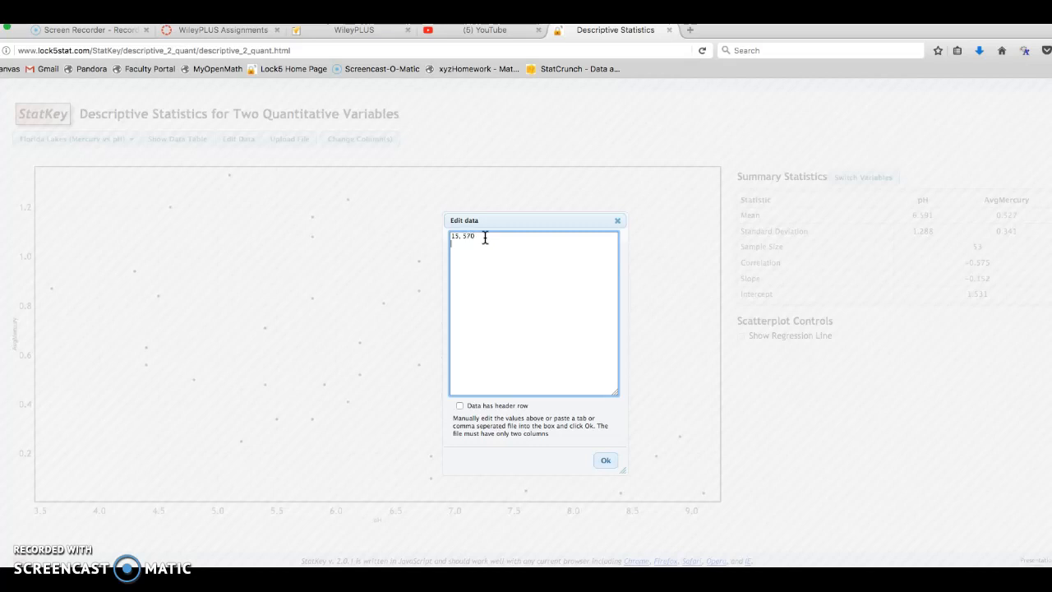
type("20, 518")
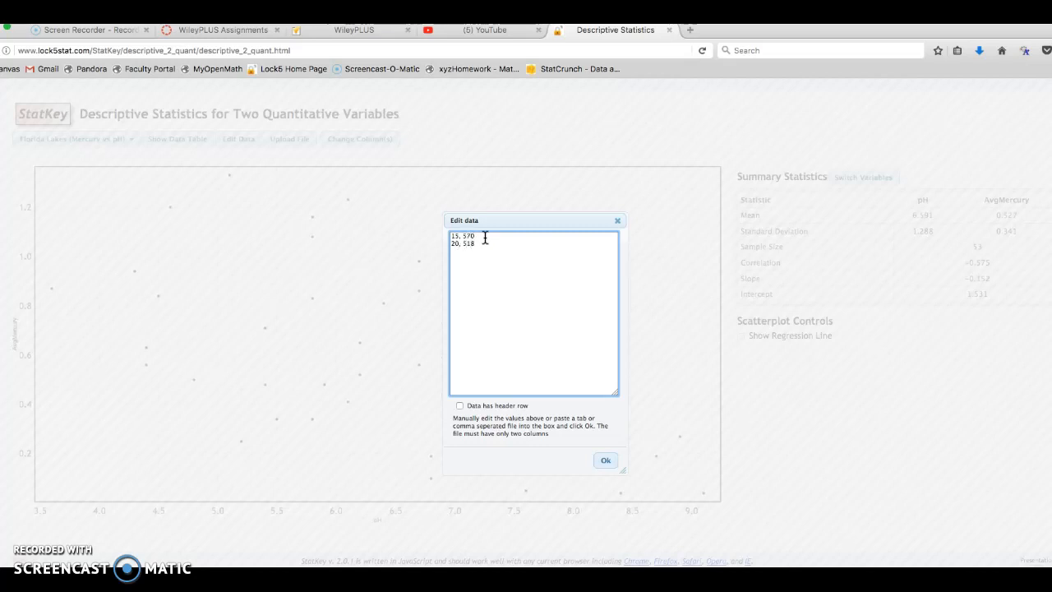
type("23,")
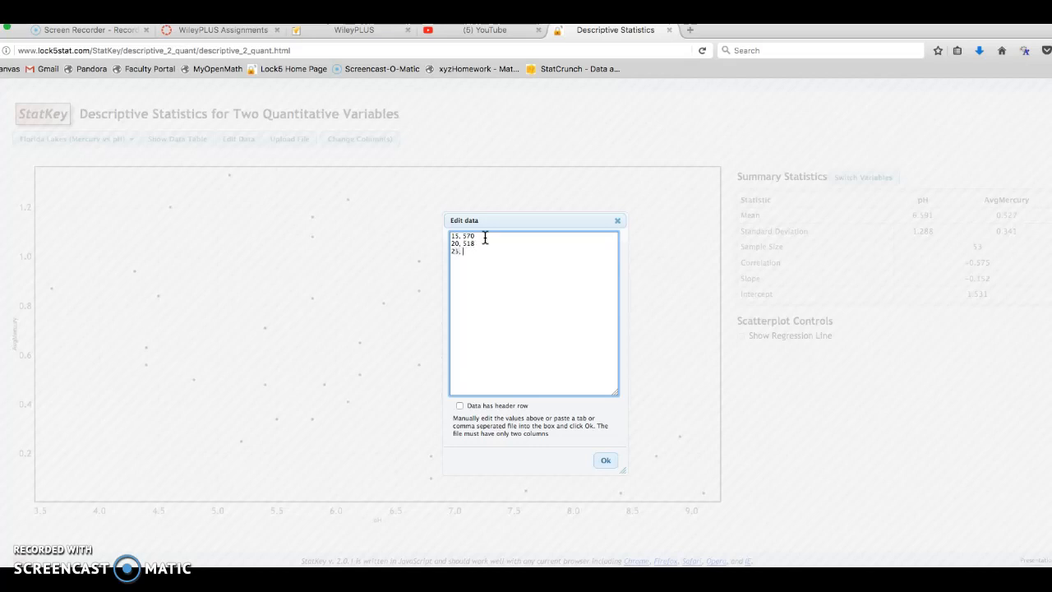
type("452")
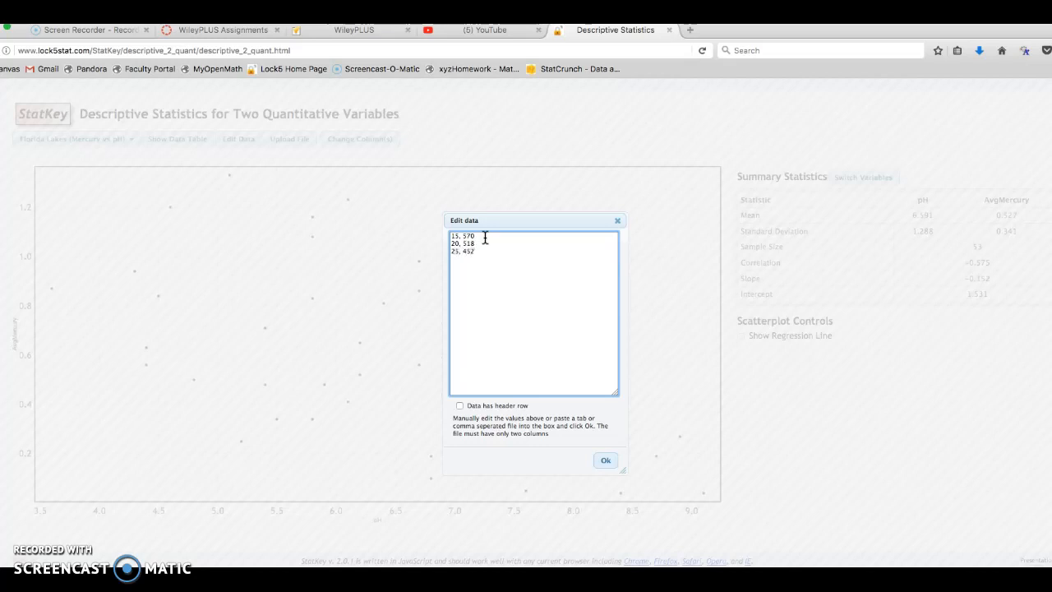
type("30,")
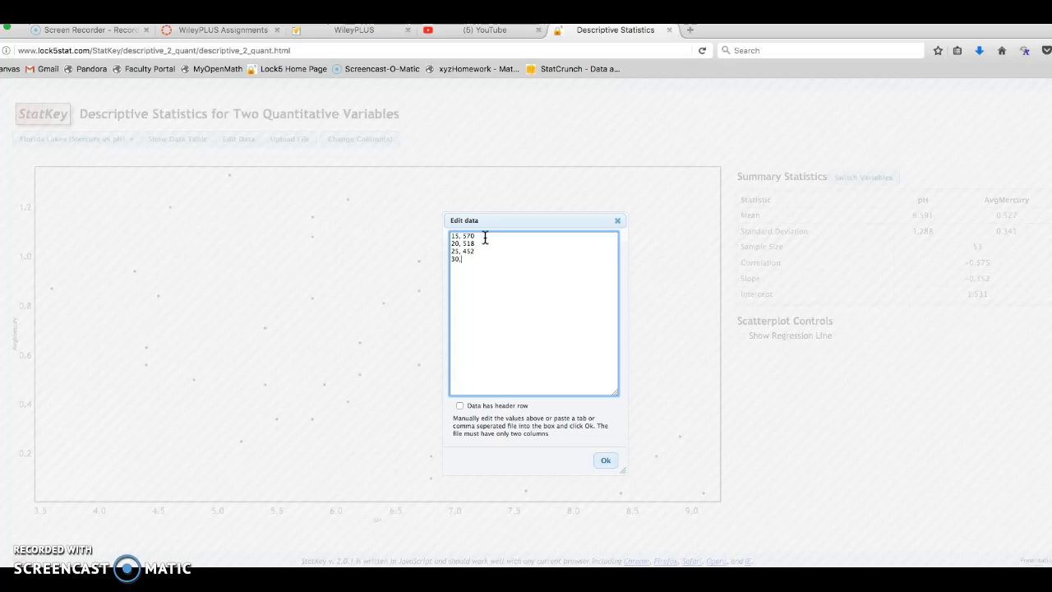
type("453")
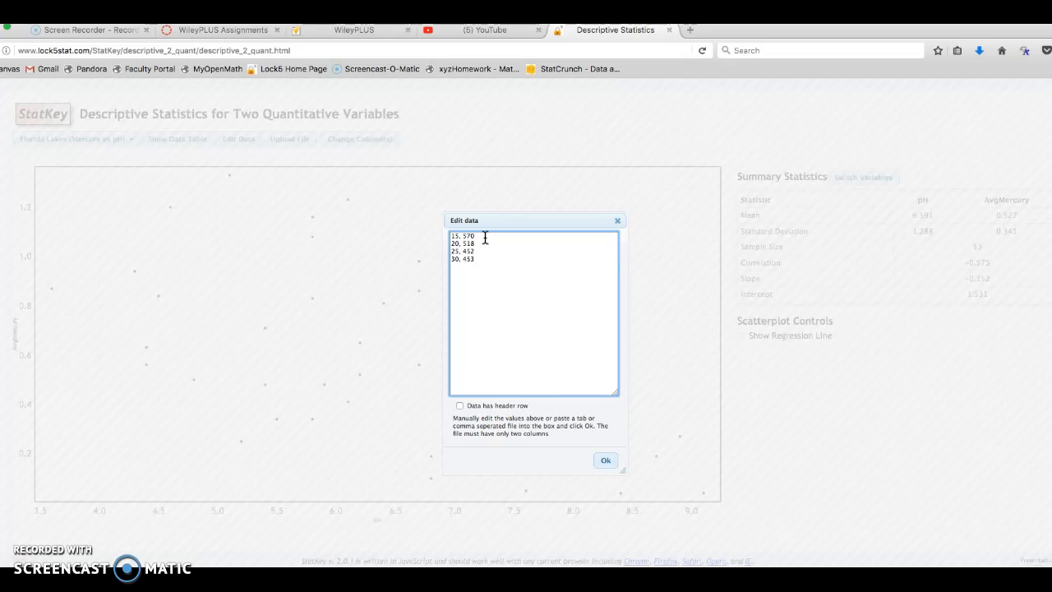
type("35,")
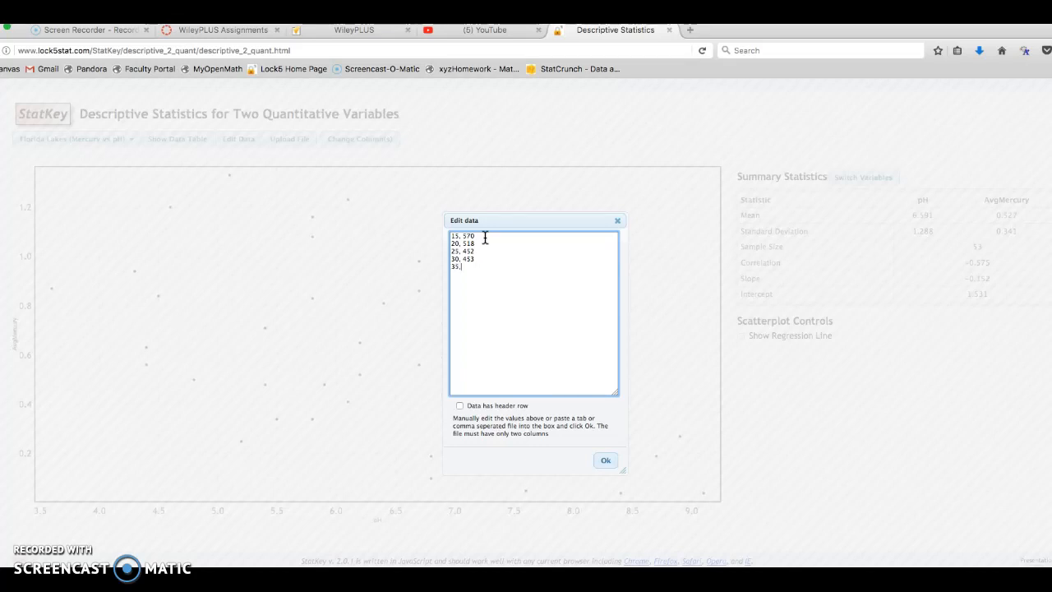
type("476")
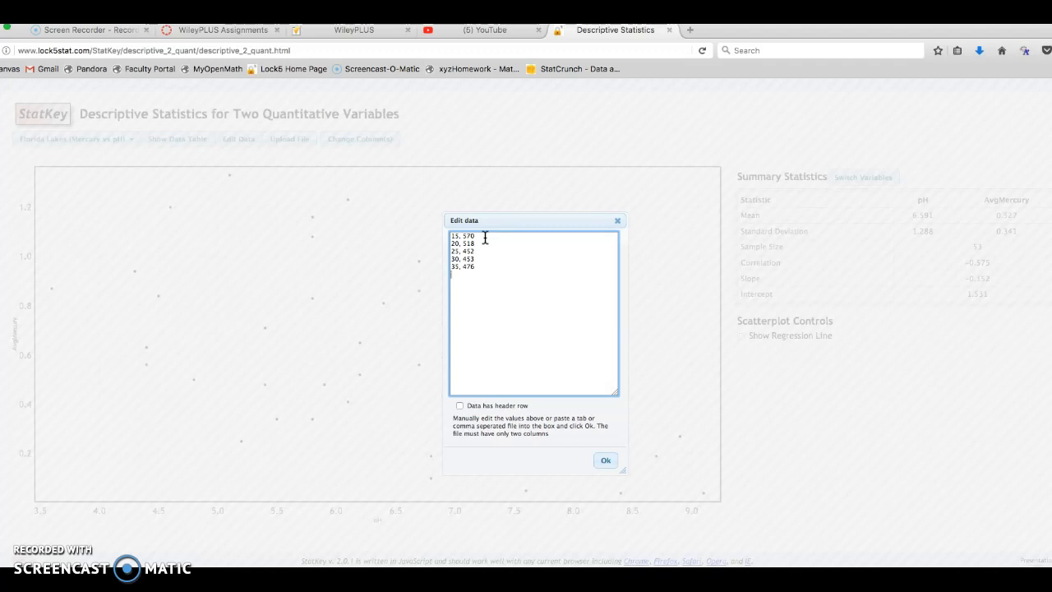
type("4")
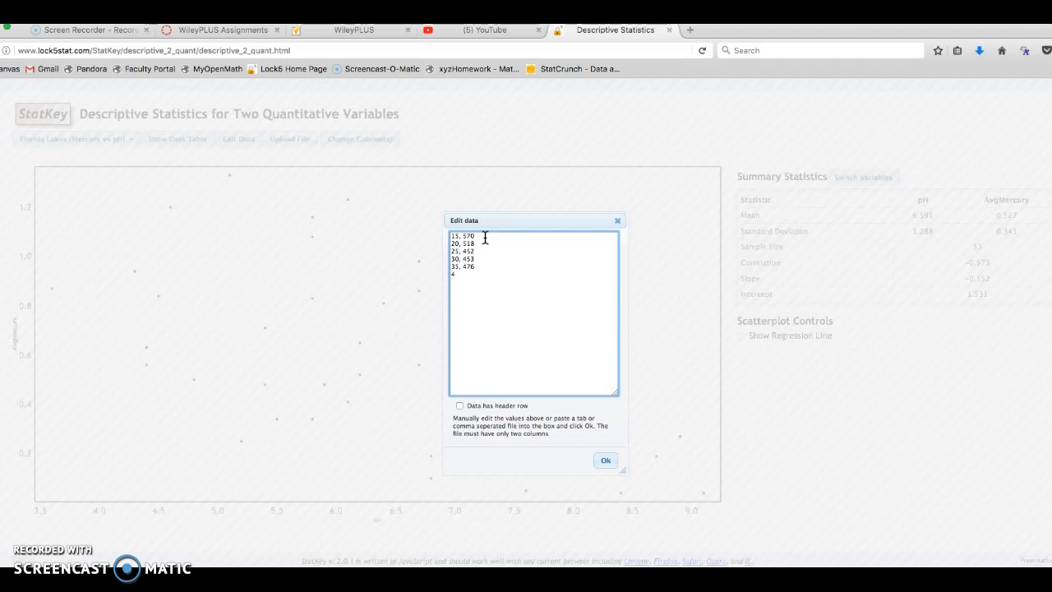
type("0, 387")
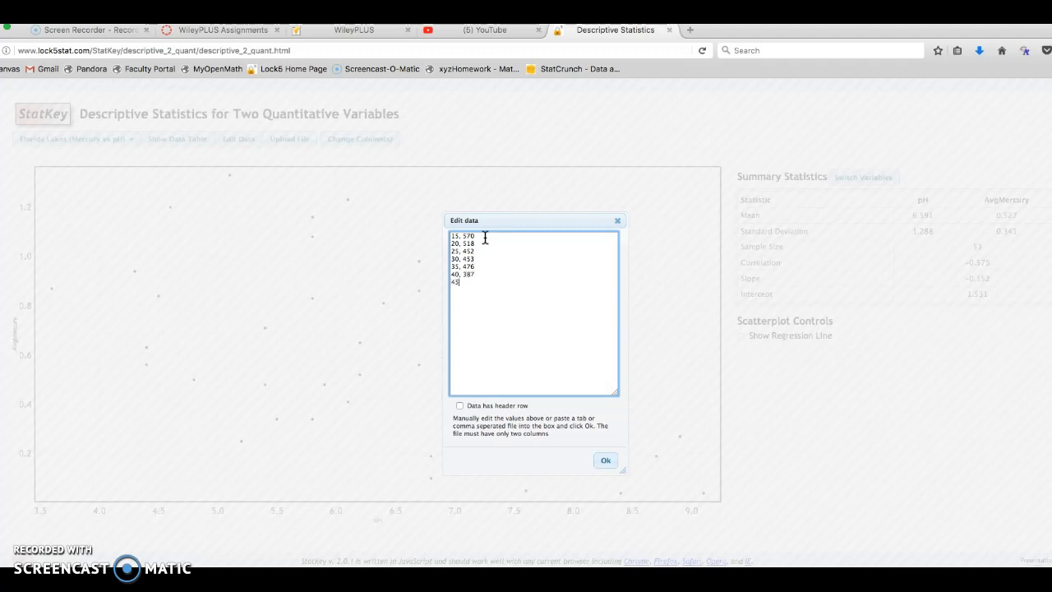
type(", 343")
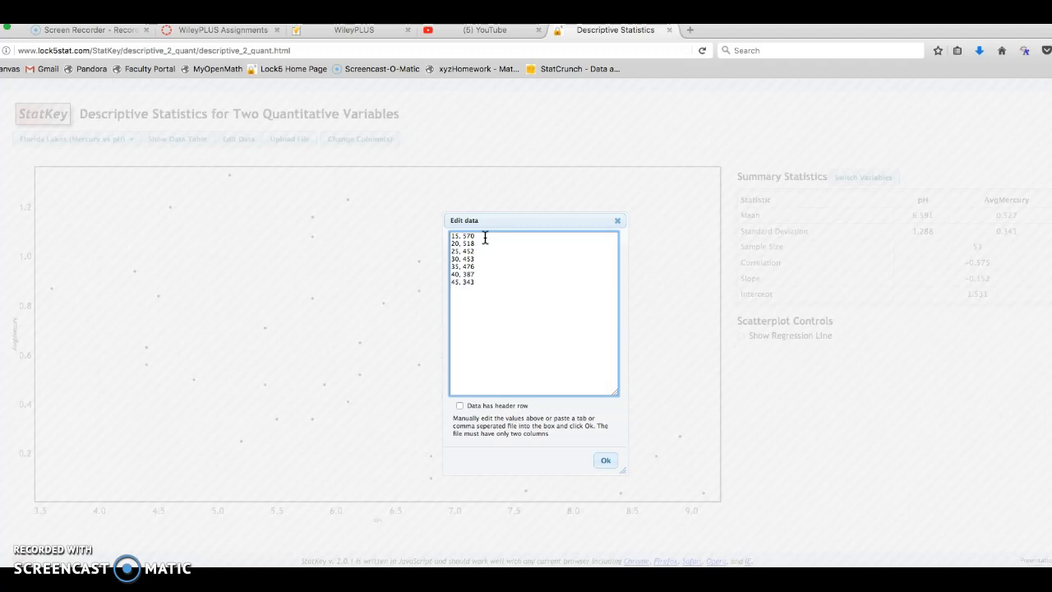
type("50, 363")
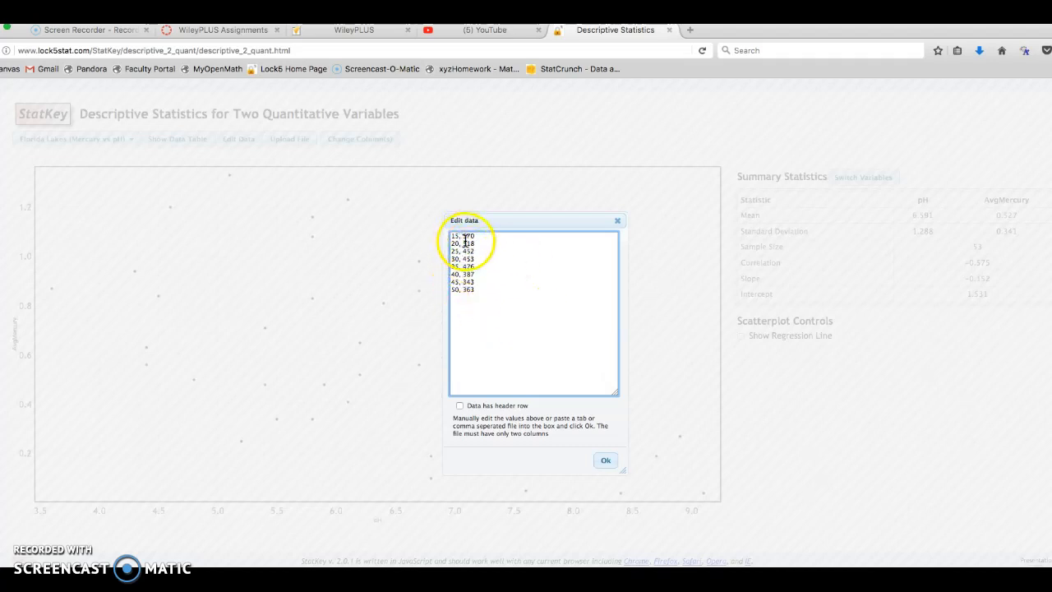
Load the pairs into the scatterplot and compare correlation −0.934 with the WileyPLUS question.
left_click(605, 459)
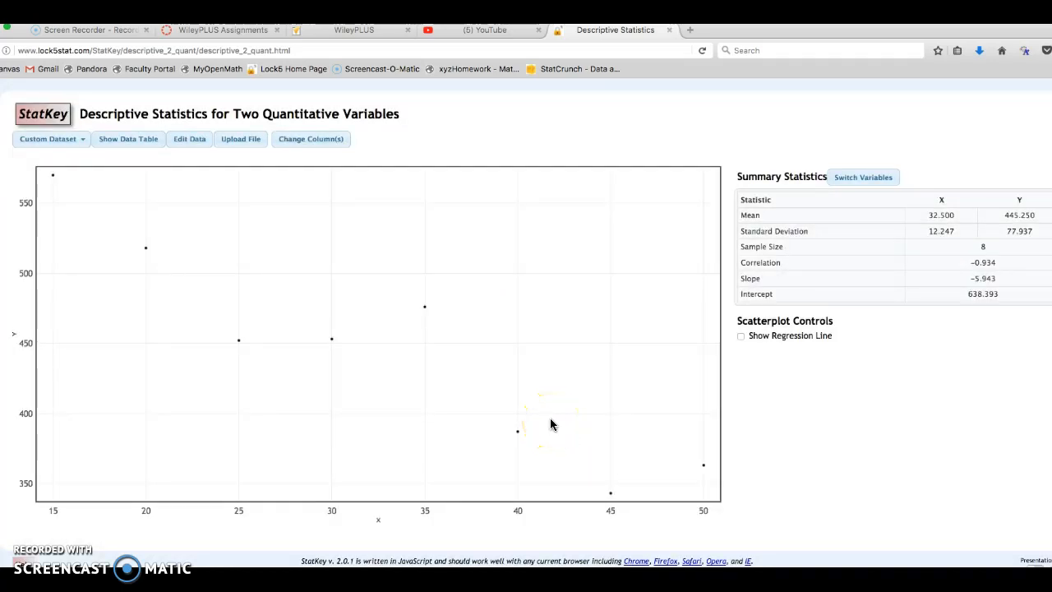
mouse_move(184, 274)
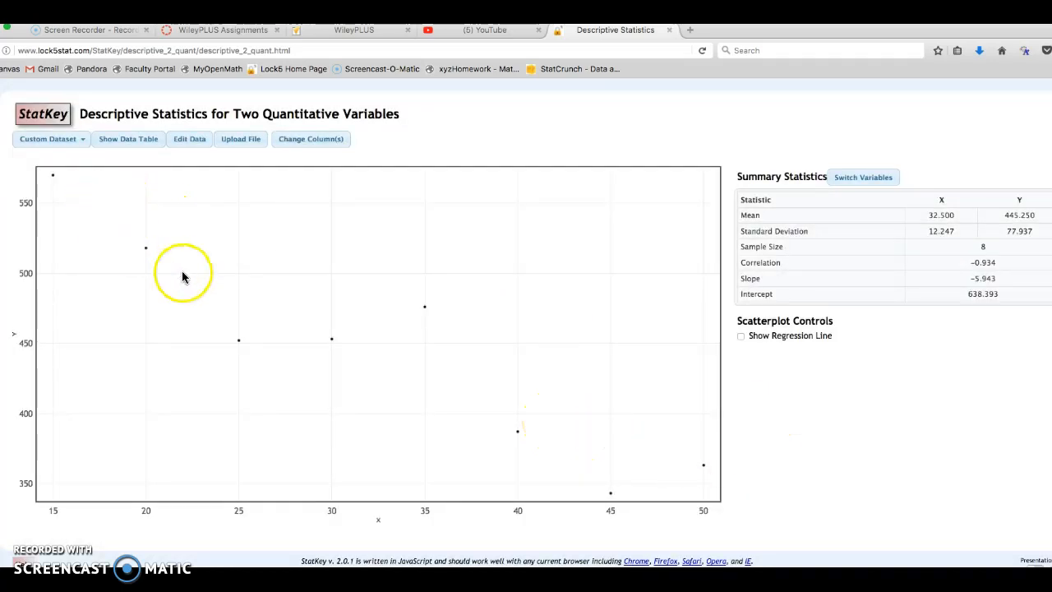
mouse_move(357, 329)
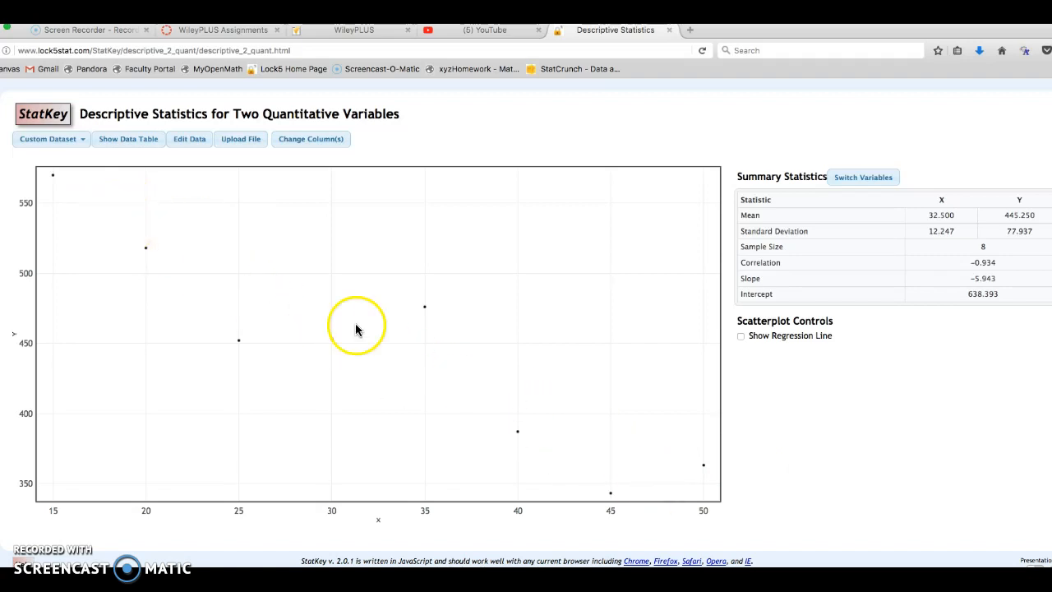
mouse_move(1017, 203)
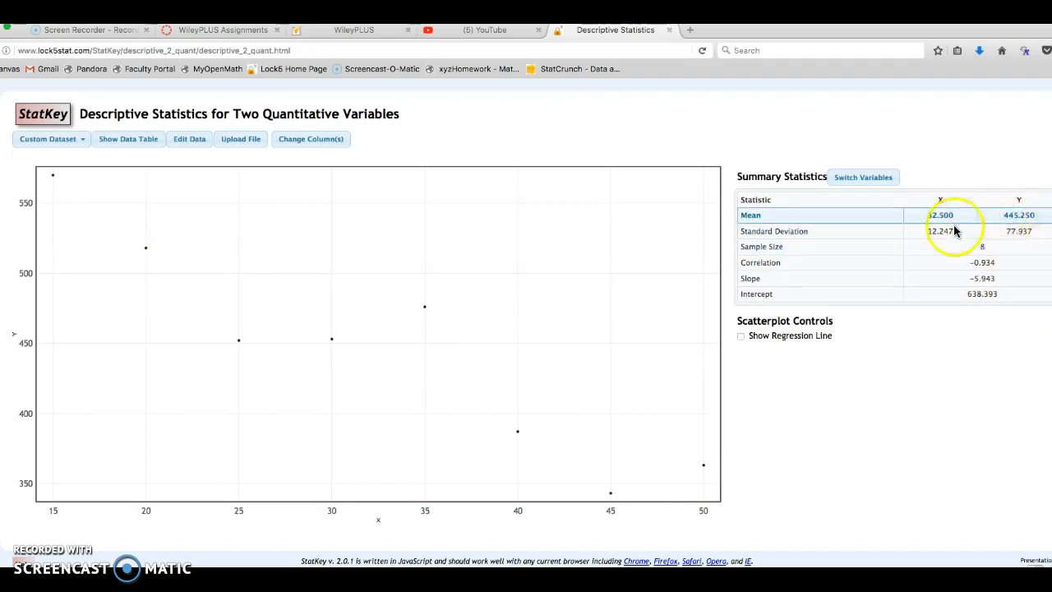
mouse_move(940, 400)
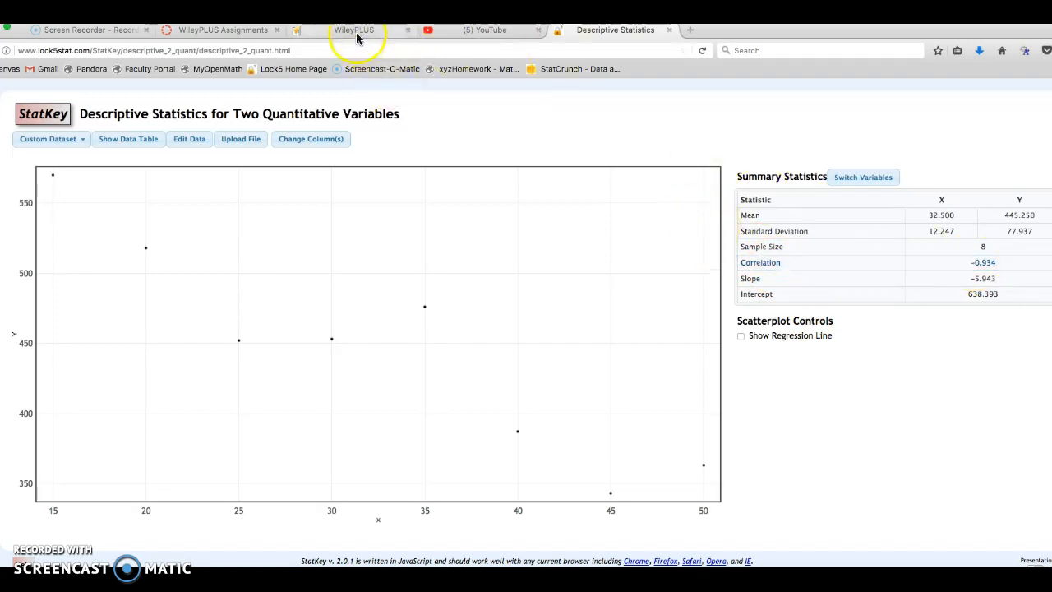
left_click(354, 30)
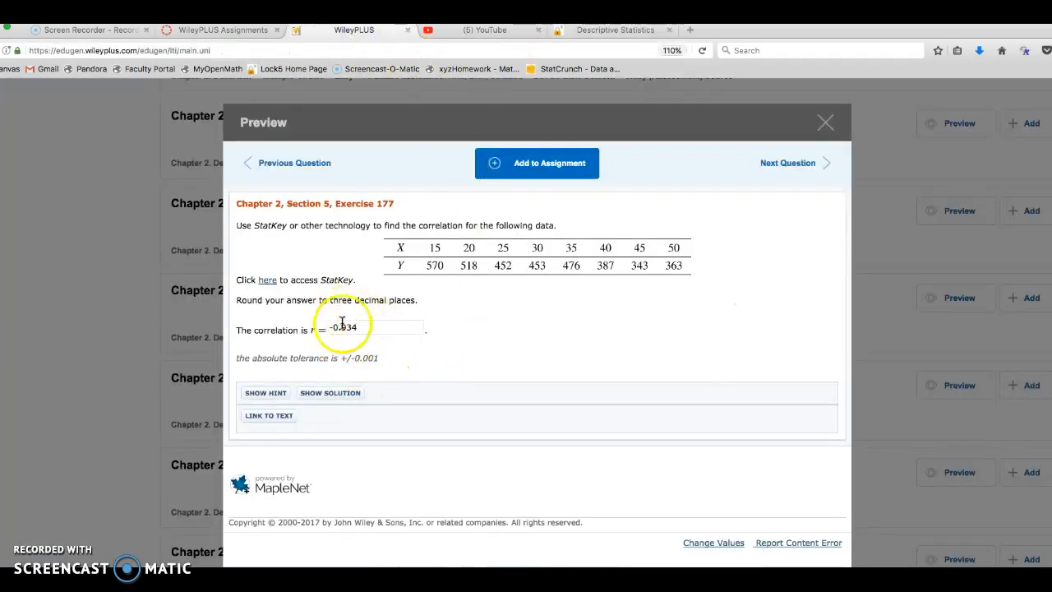
mouse_move(596, 38)
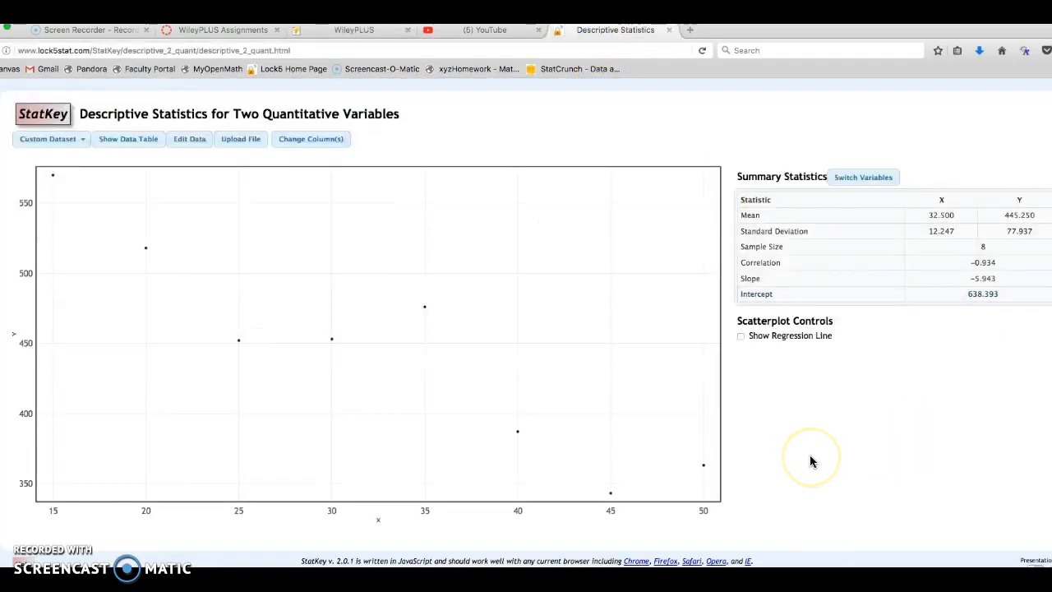
mouse_move(758, 404)
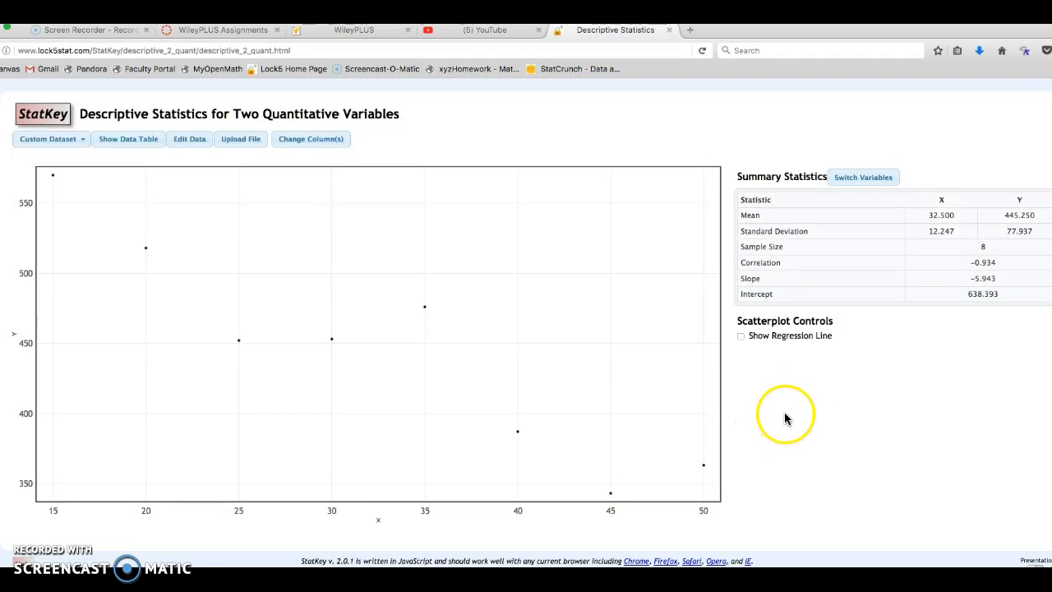
mouse_move(742, 343)
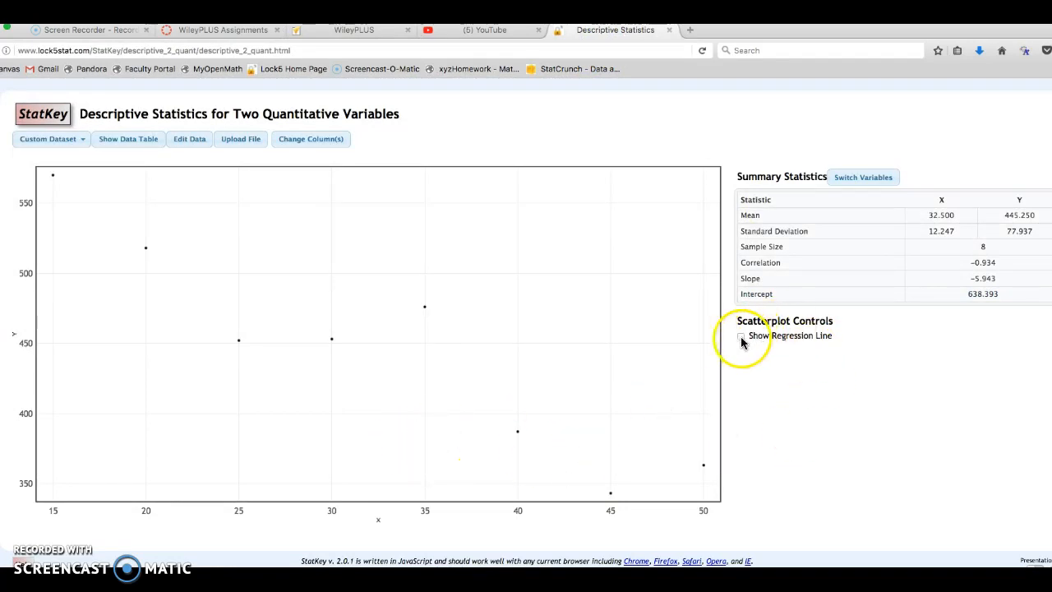
Show the regression line on the scatterplot (slope −5.943, intercept 638.393).
left_click(740, 336)
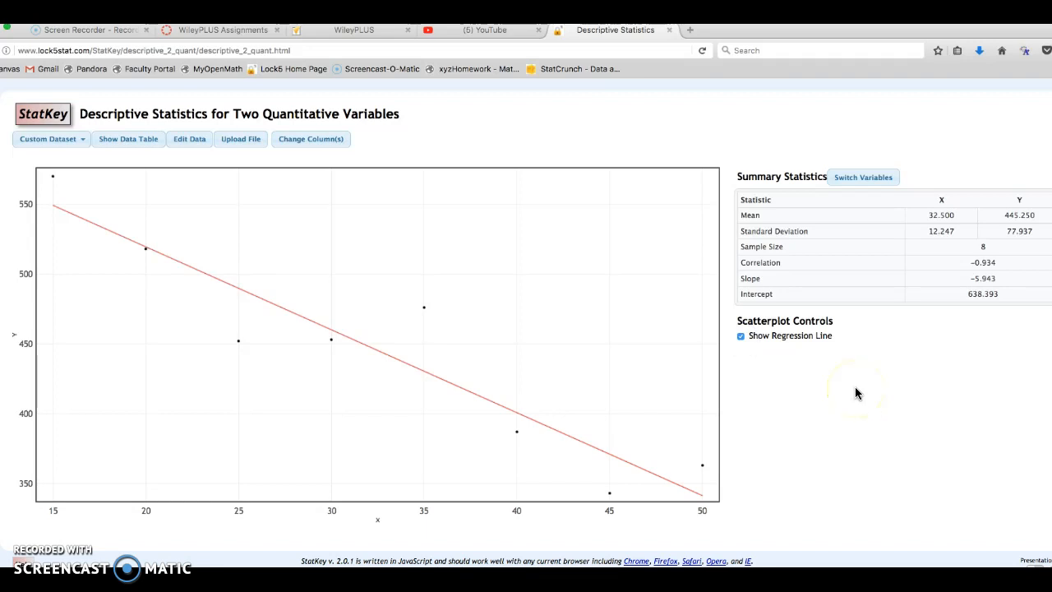